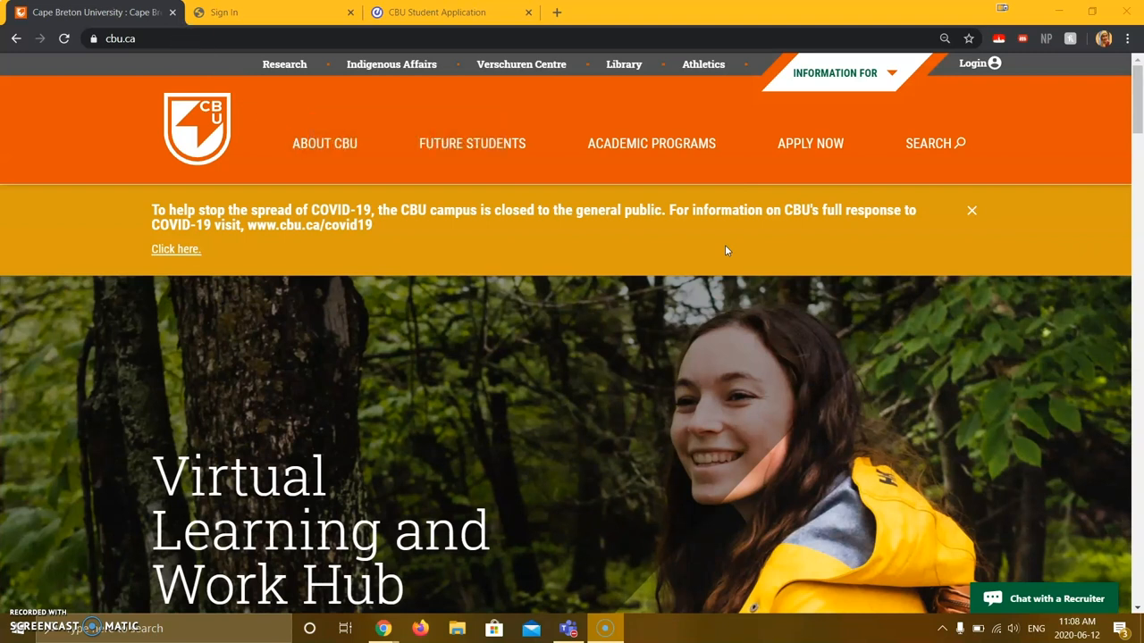
mouse_move(973, 63)
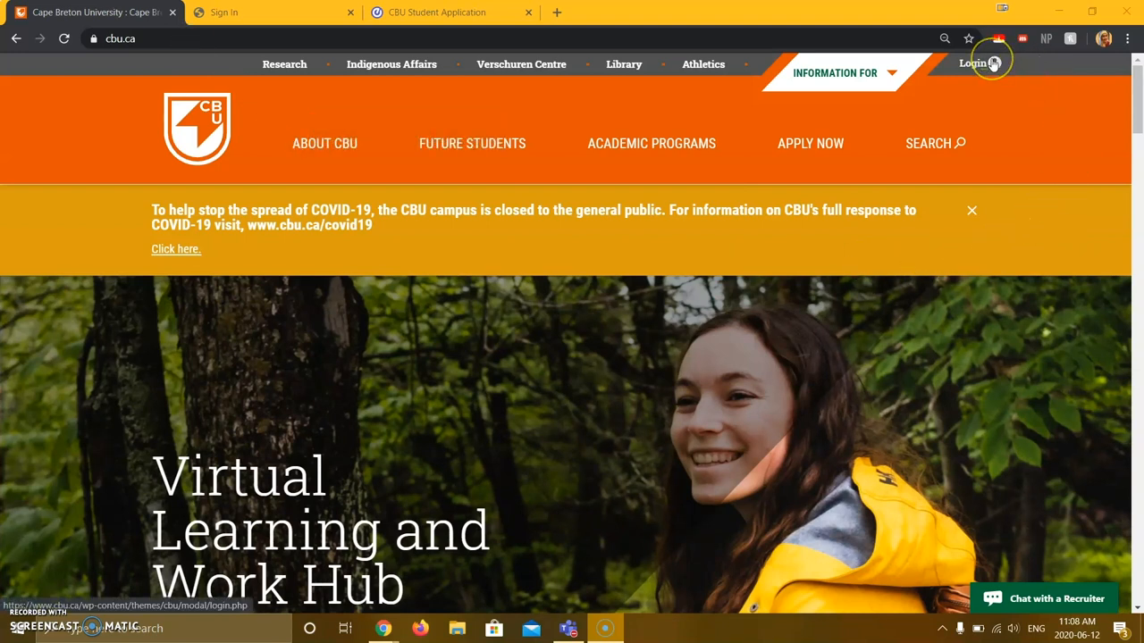
Bring up the Login menu listing student and employee sign-in destinations on cbu.ca
left_click(974, 65)
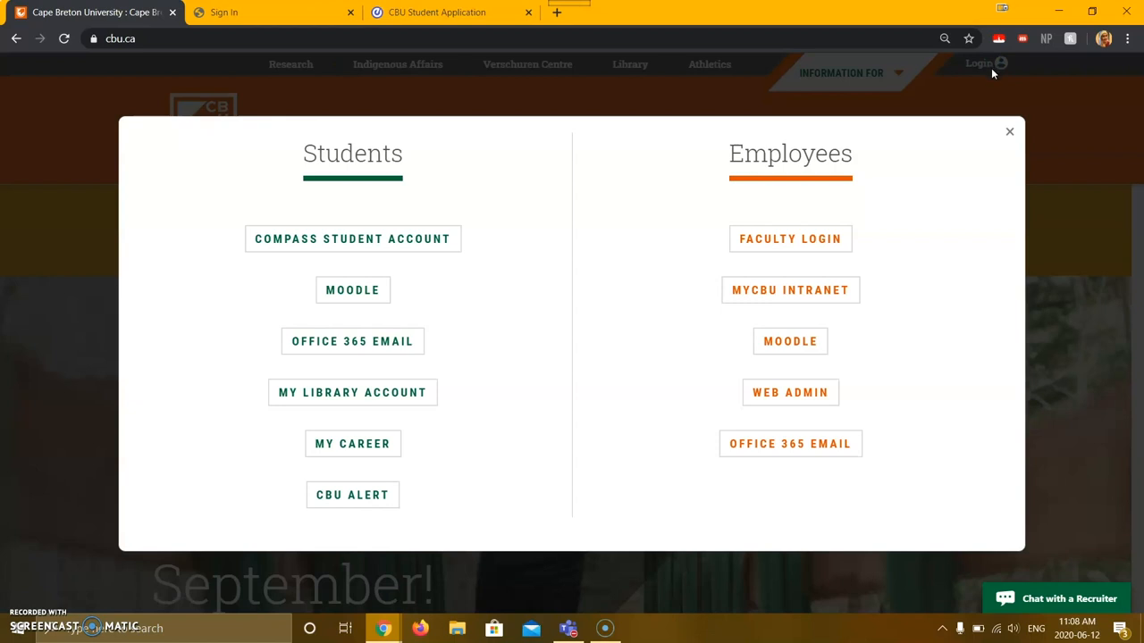
mouse_move(352, 235)
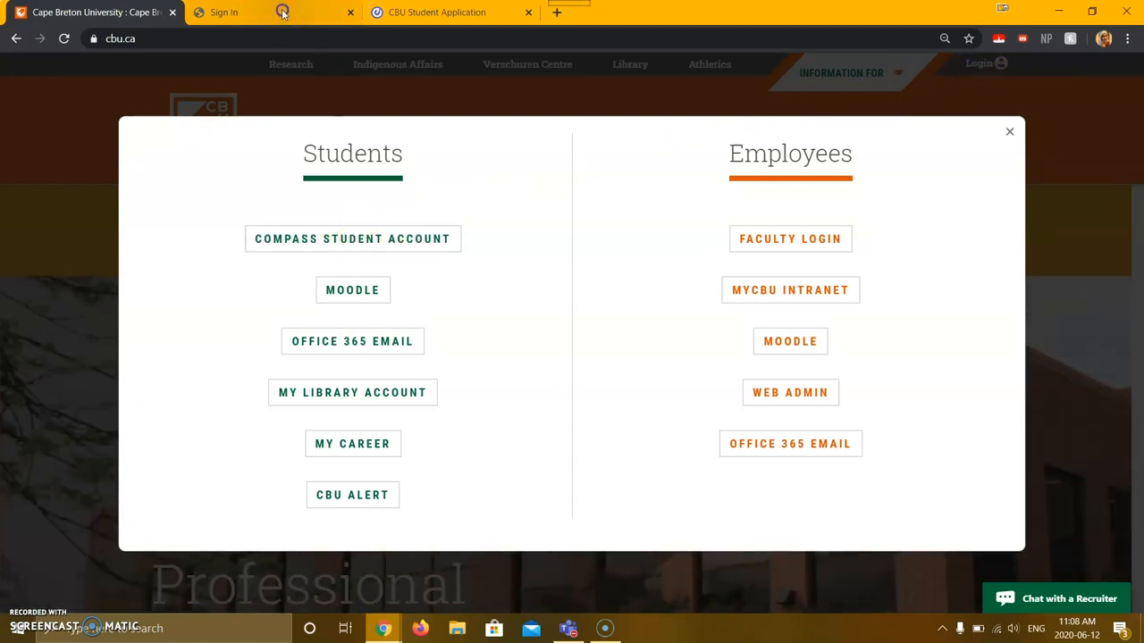
Switch to the CBU organizational sign-in form with account email and password filled in
left_click(352, 339)
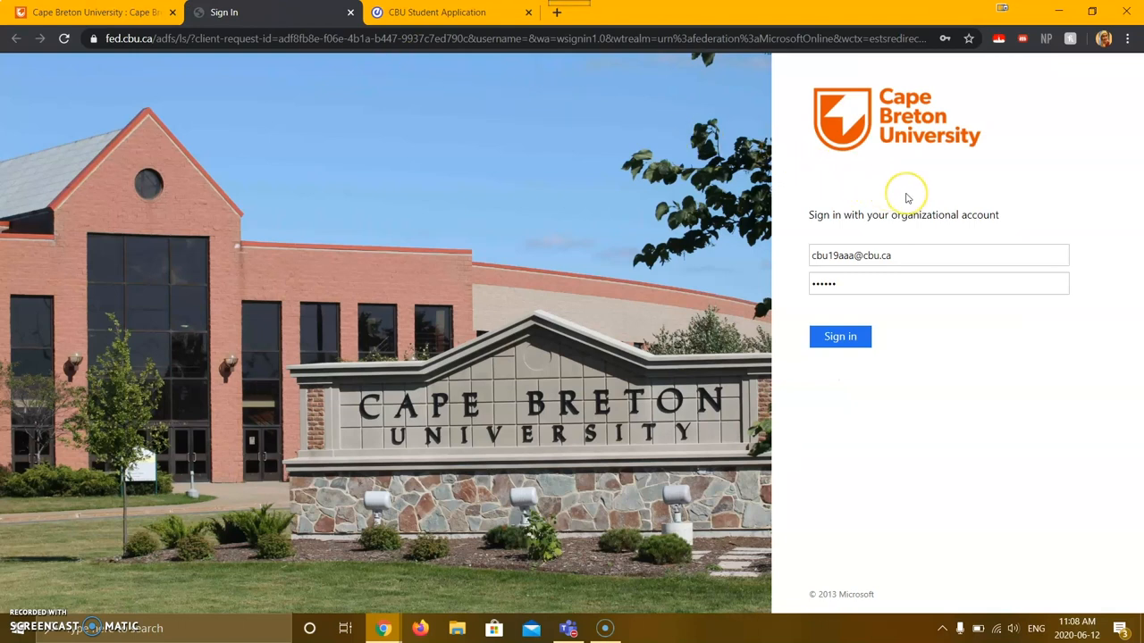
mouse_move(906, 196)
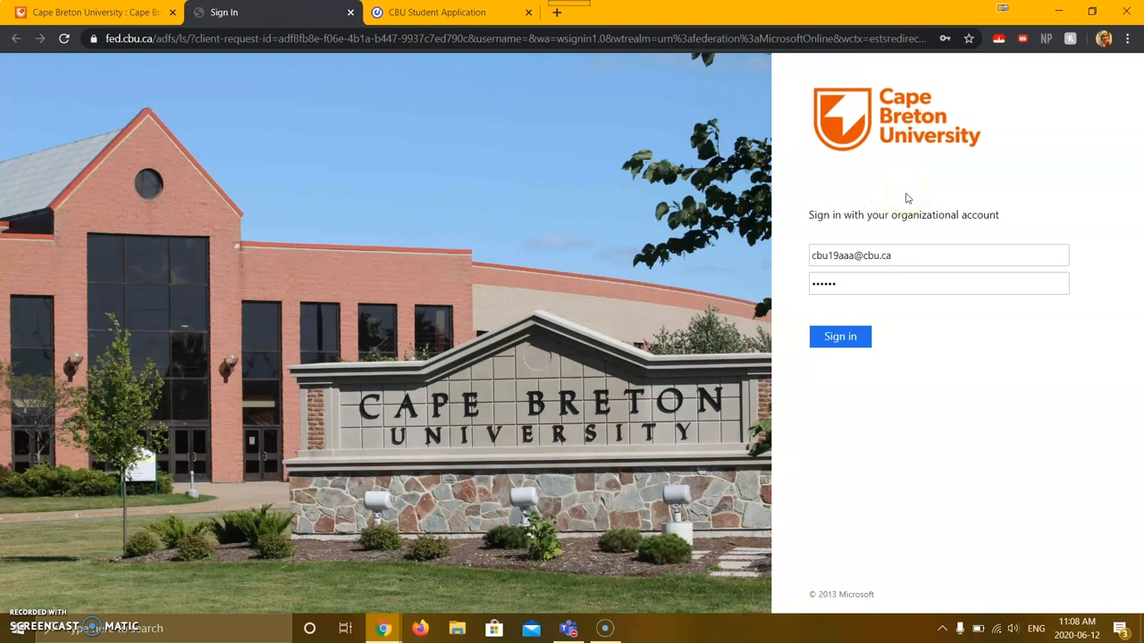
mouse_move(865, 225)
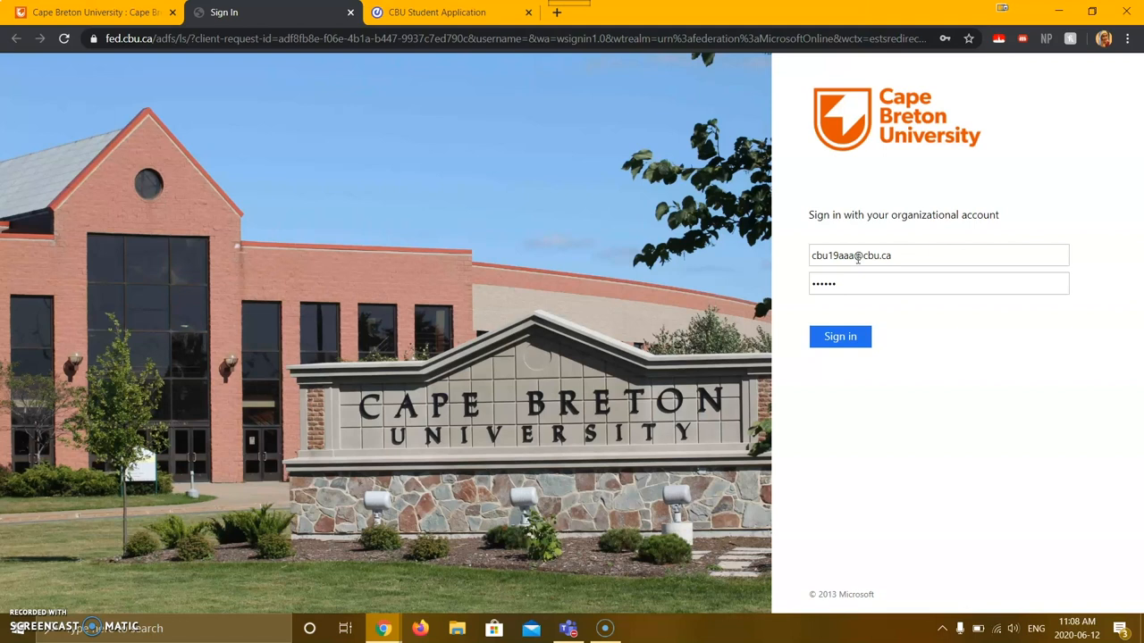
mouse_move(894, 236)
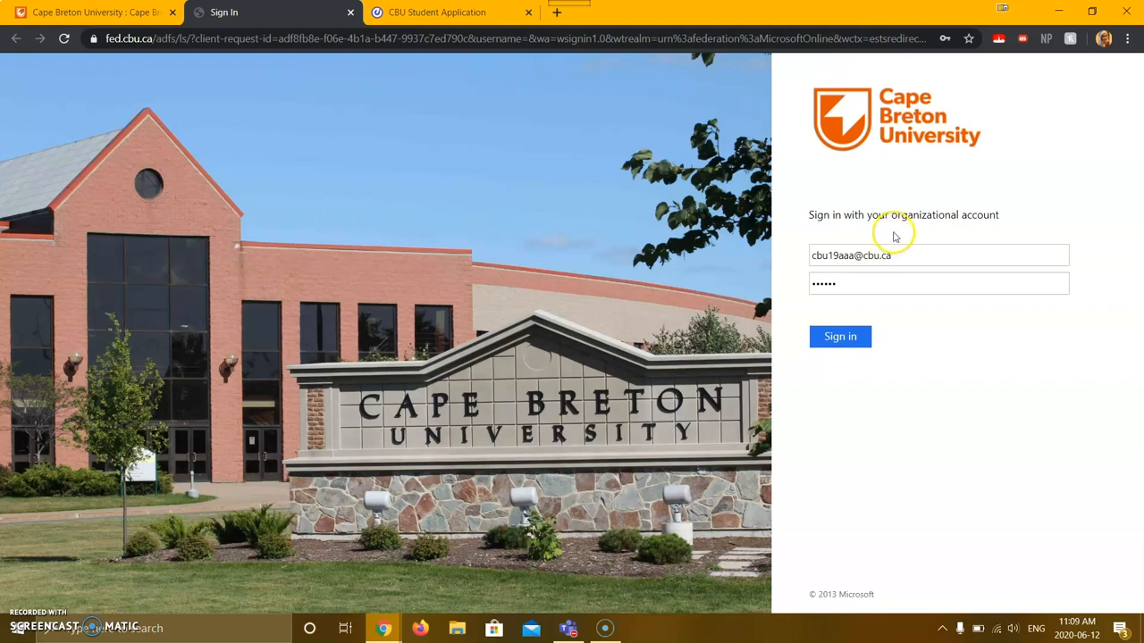
mouse_move(894, 279)
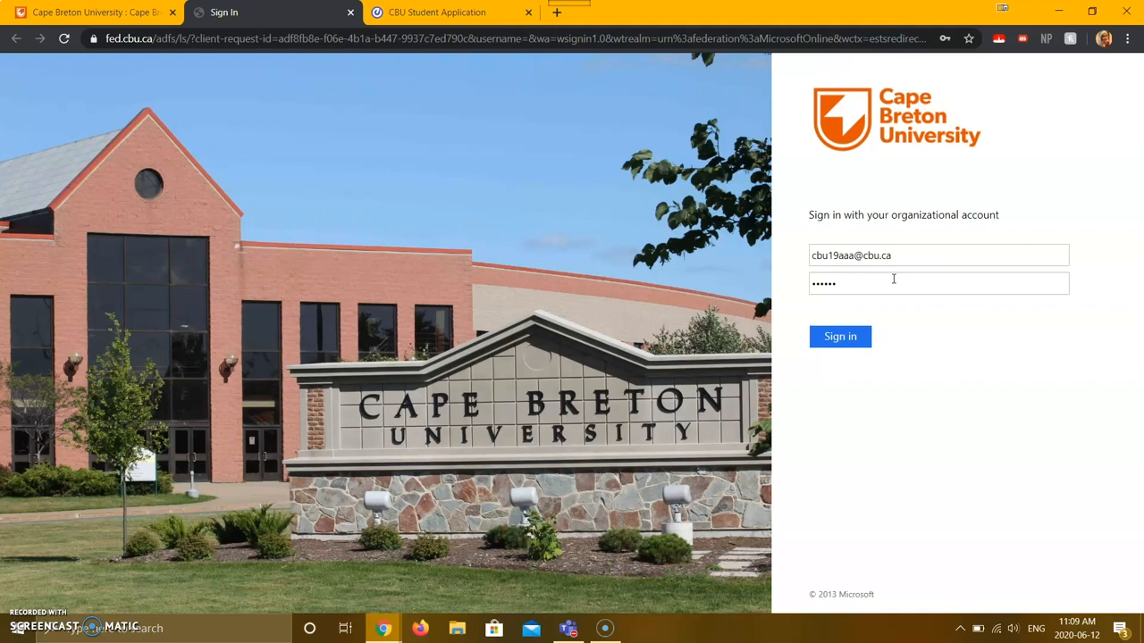
left_click(840, 336)
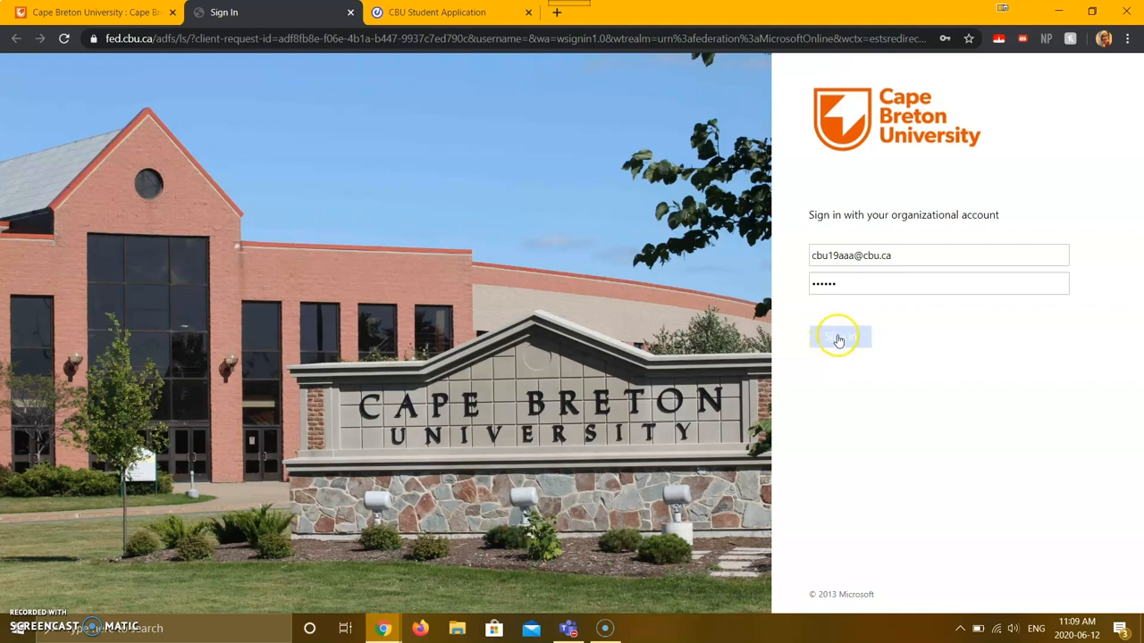
Sign in to Self-Service and view the Student Finance summary with $4,112.22 balance
left_click(839, 338)
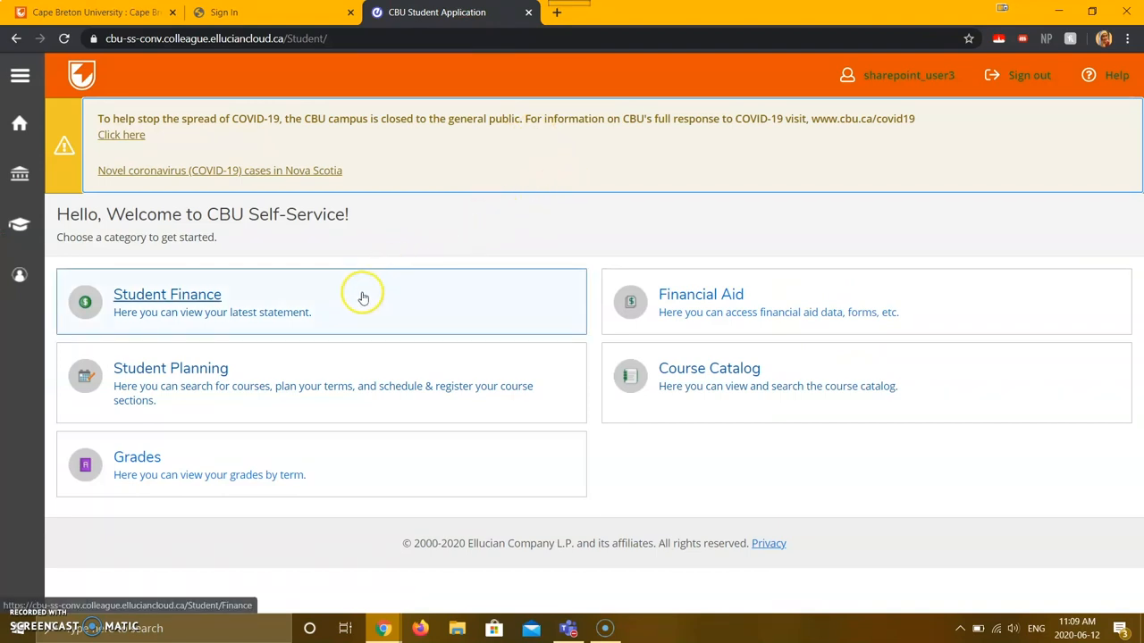
left_click(168, 293)
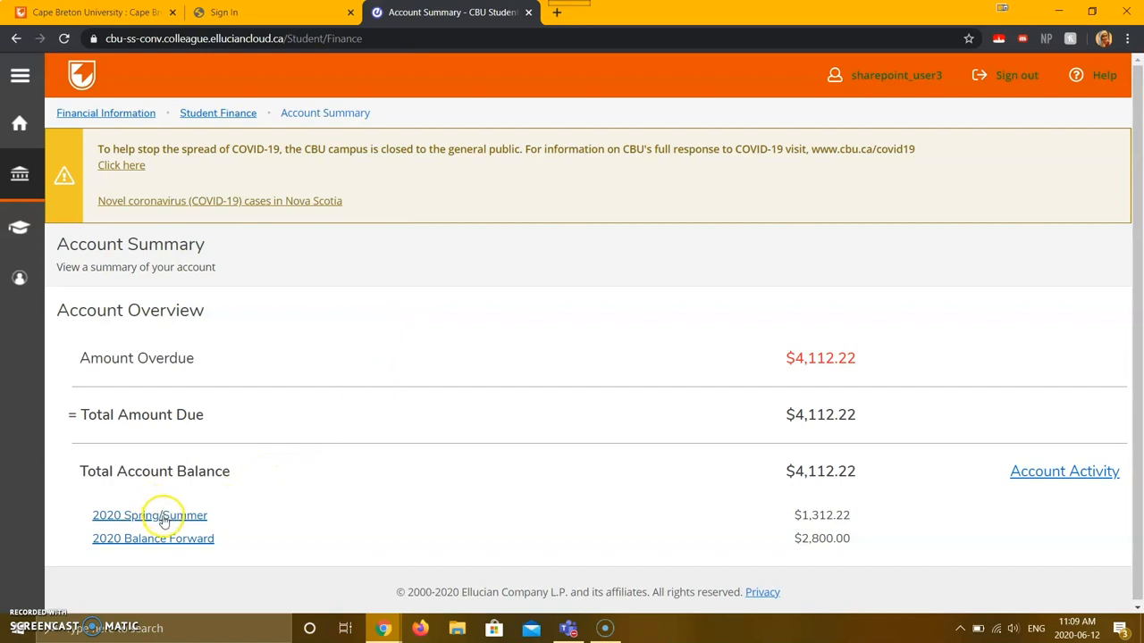
mouse_move(150, 515)
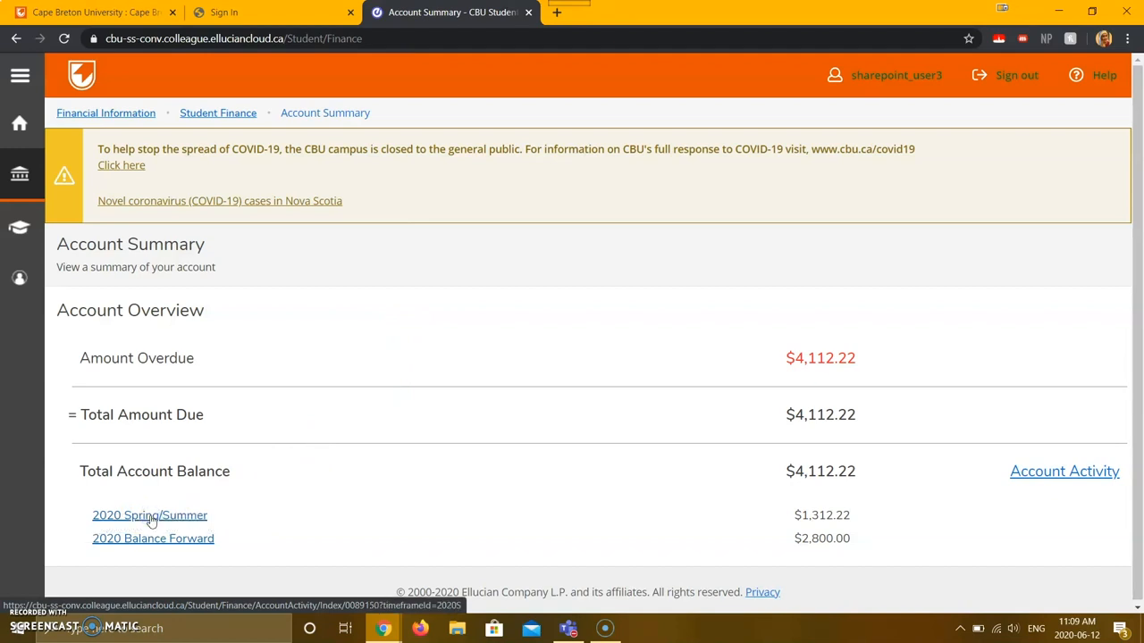
View 2020 Spring/Summer activity with tuition, ancillary fees and the $200 payment expanded
left_click(151, 515)
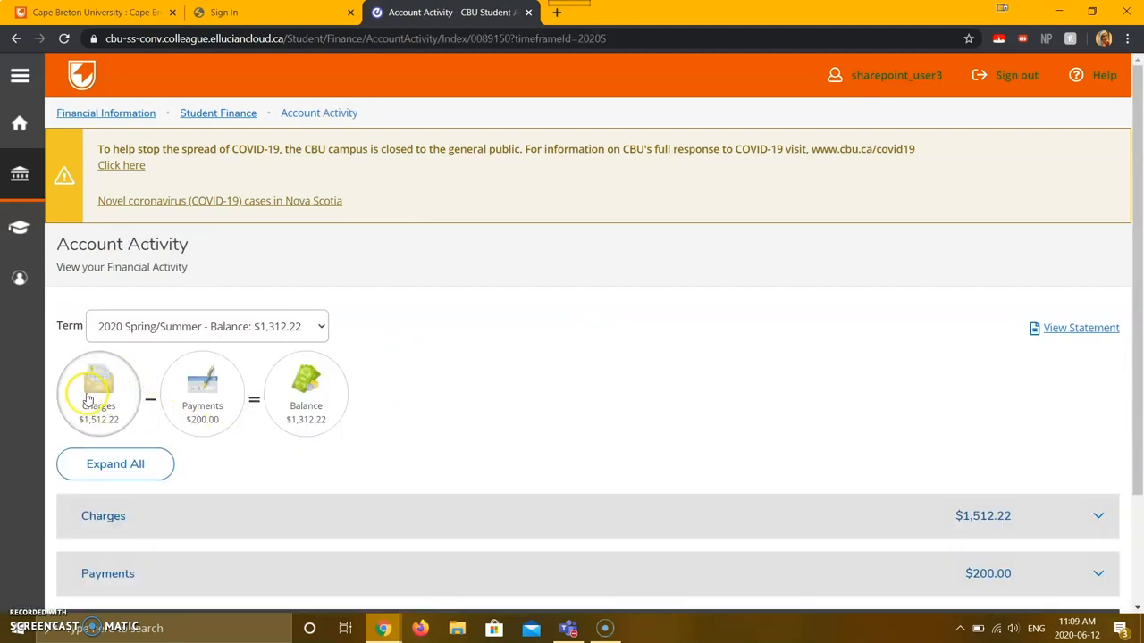
left_click(114, 465)
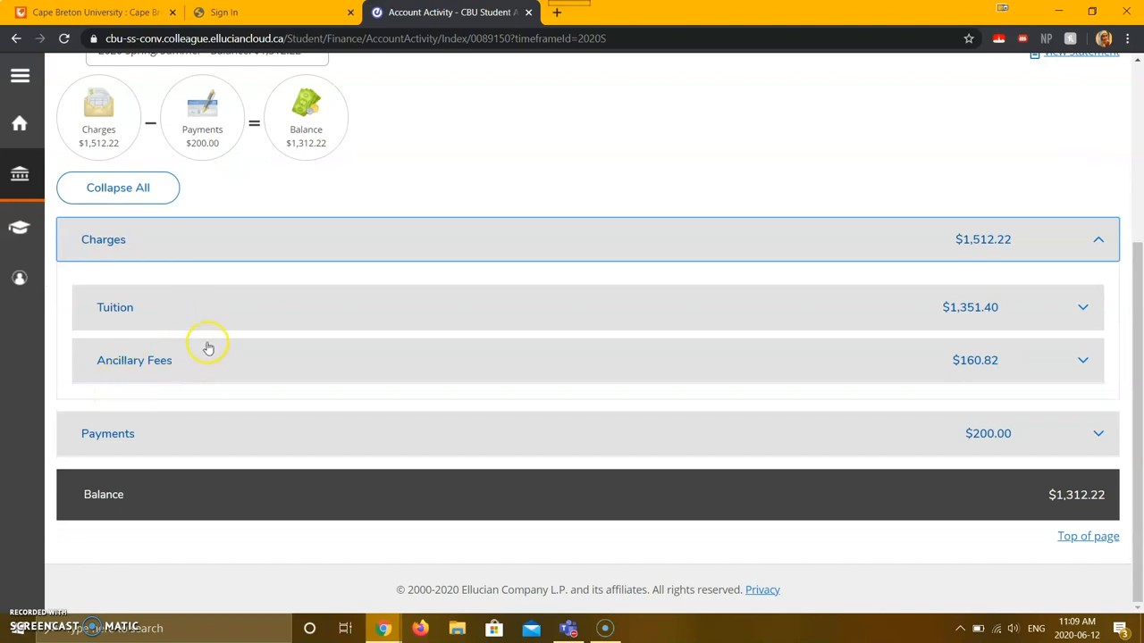
mouse_move(202, 125)
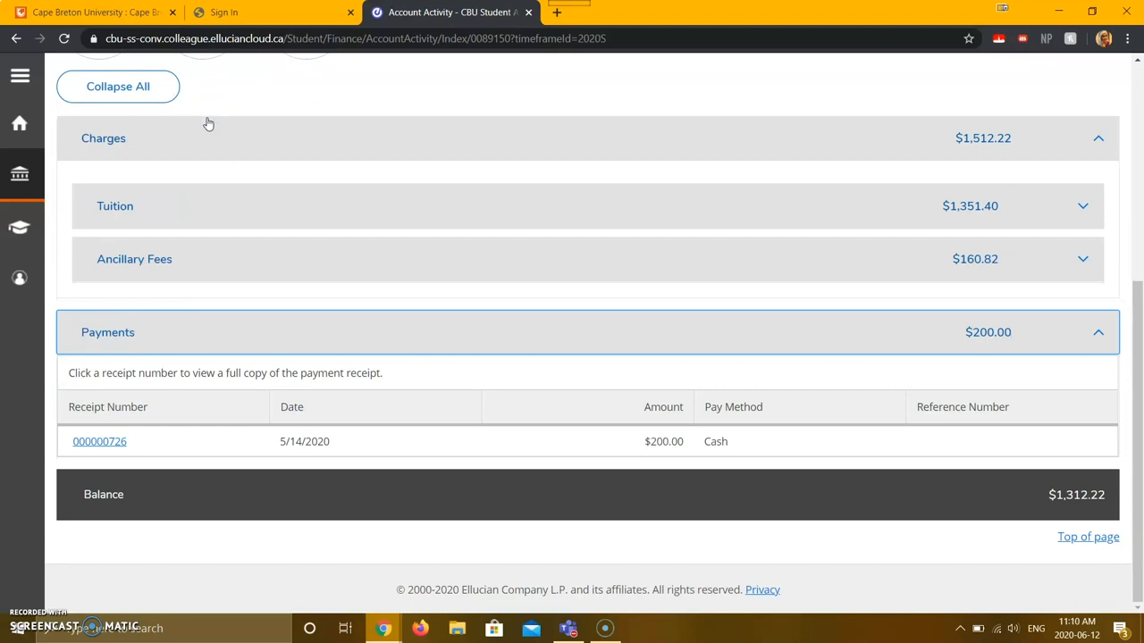
mouse_move(232, 304)
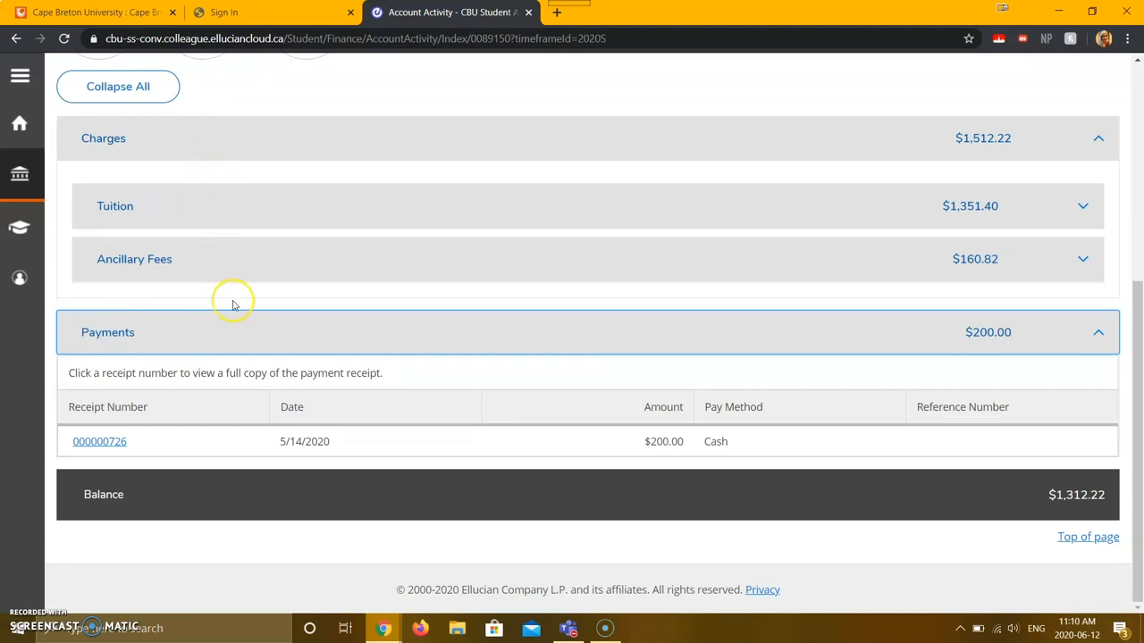
scroll("up", 3)
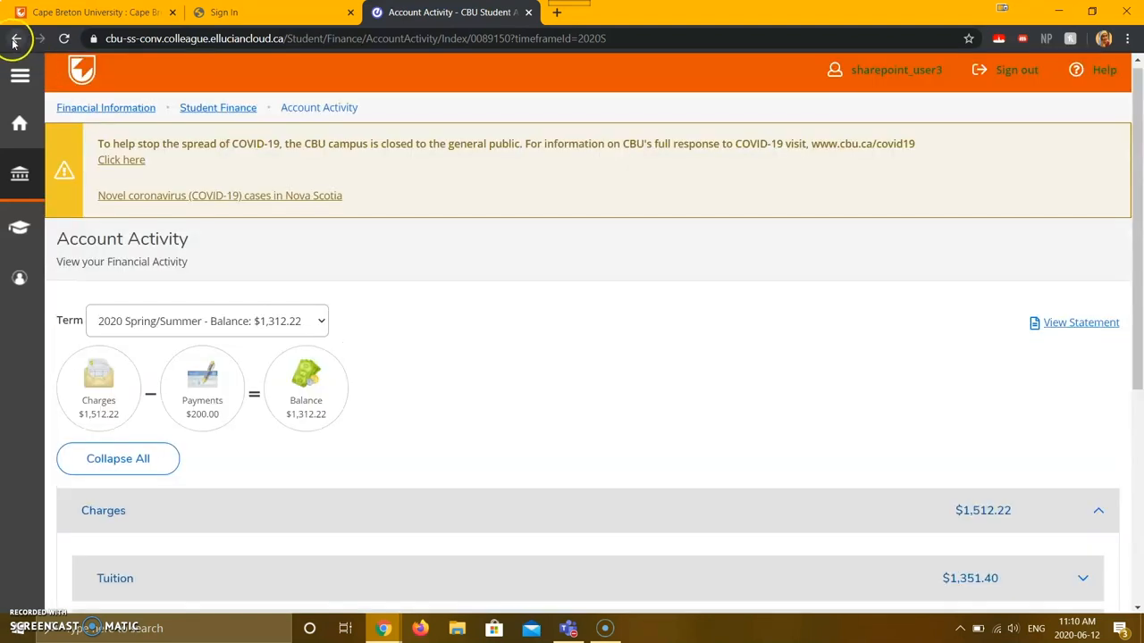
Review the 2020 Balance Forward $2,800.00 charges, then return to the Self-Service home page
left_click(14, 39)
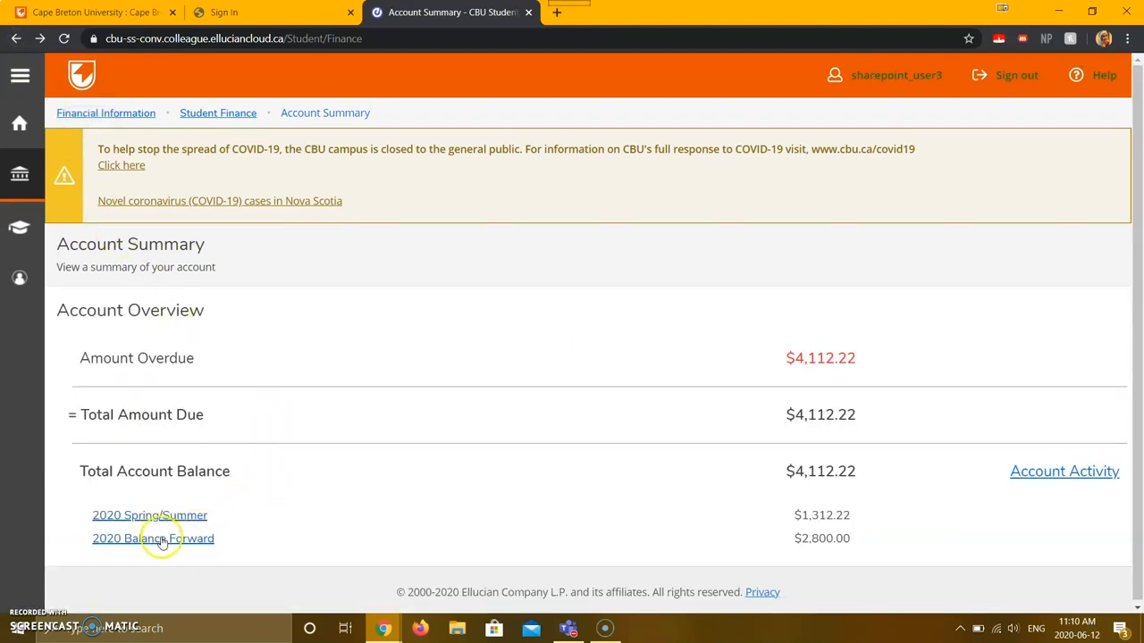
left_click(154, 538)
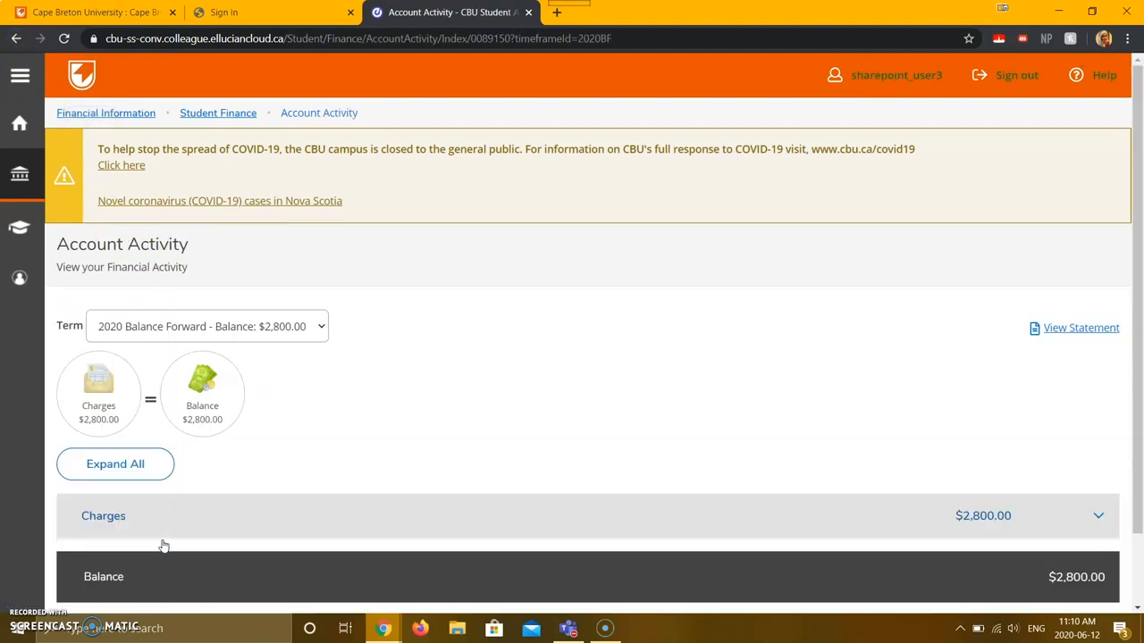
scroll("down", 3)
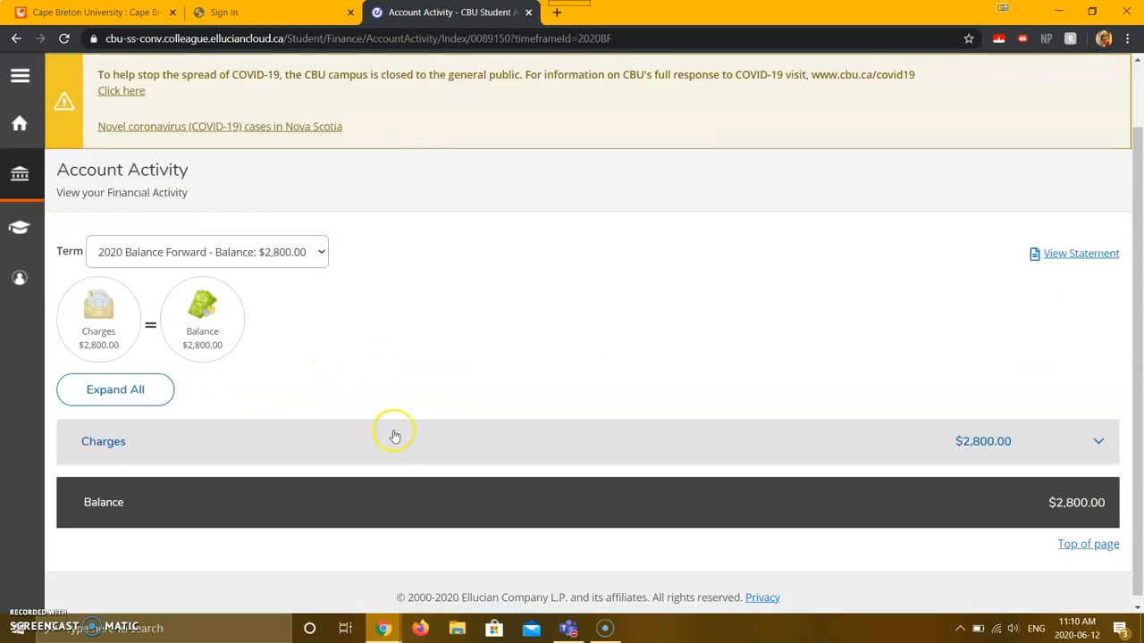
mouse_move(386, 354)
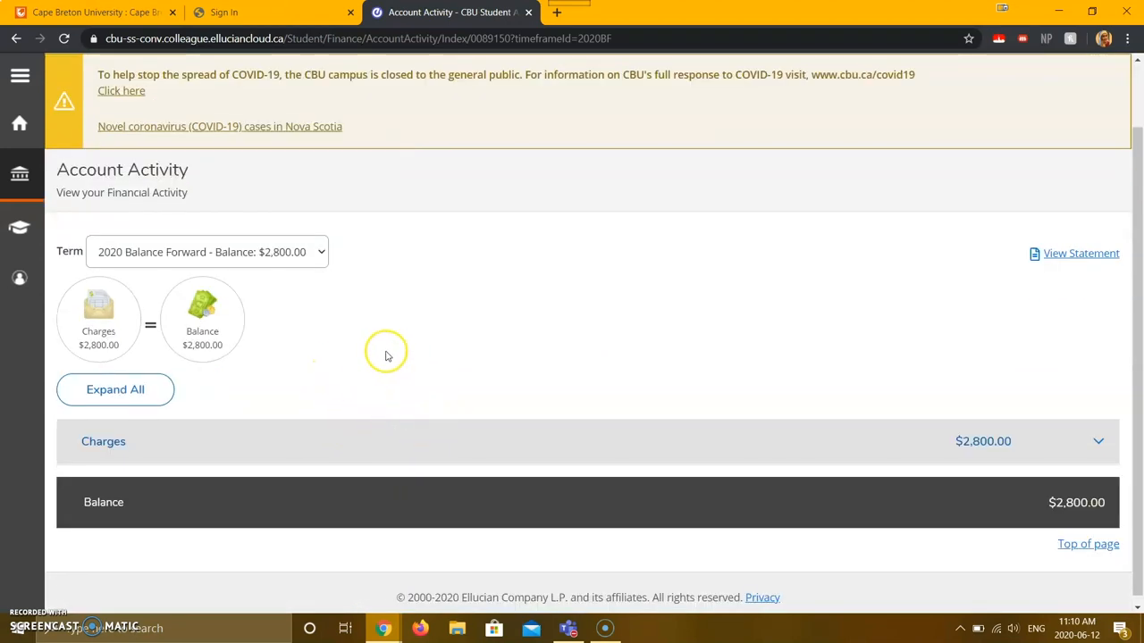
mouse_move(383, 358)
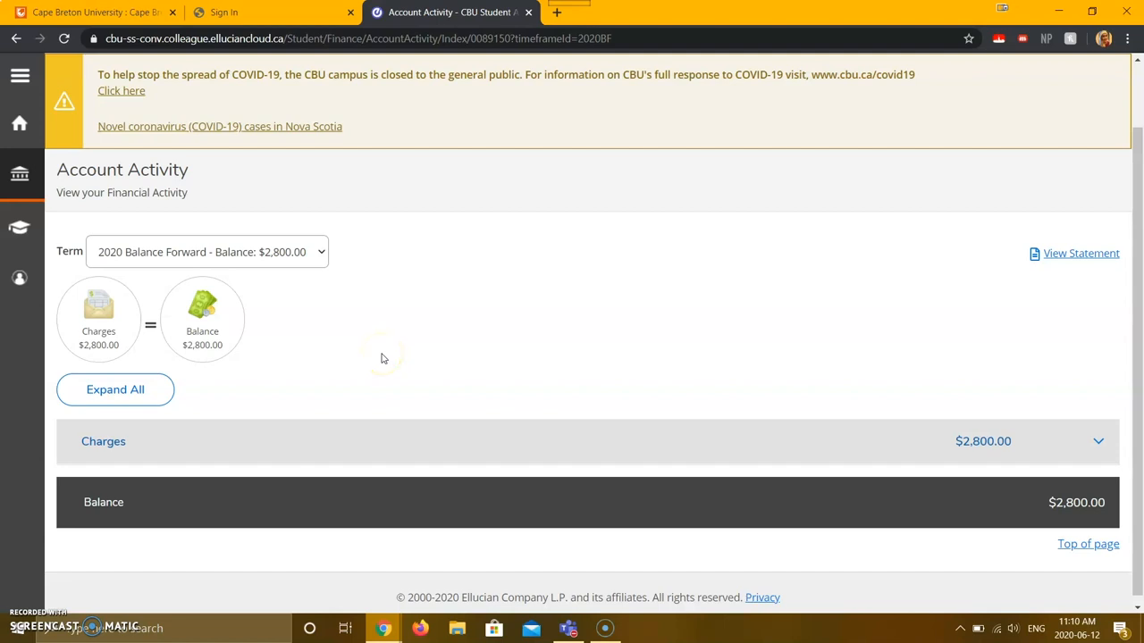
left_click(20, 123)
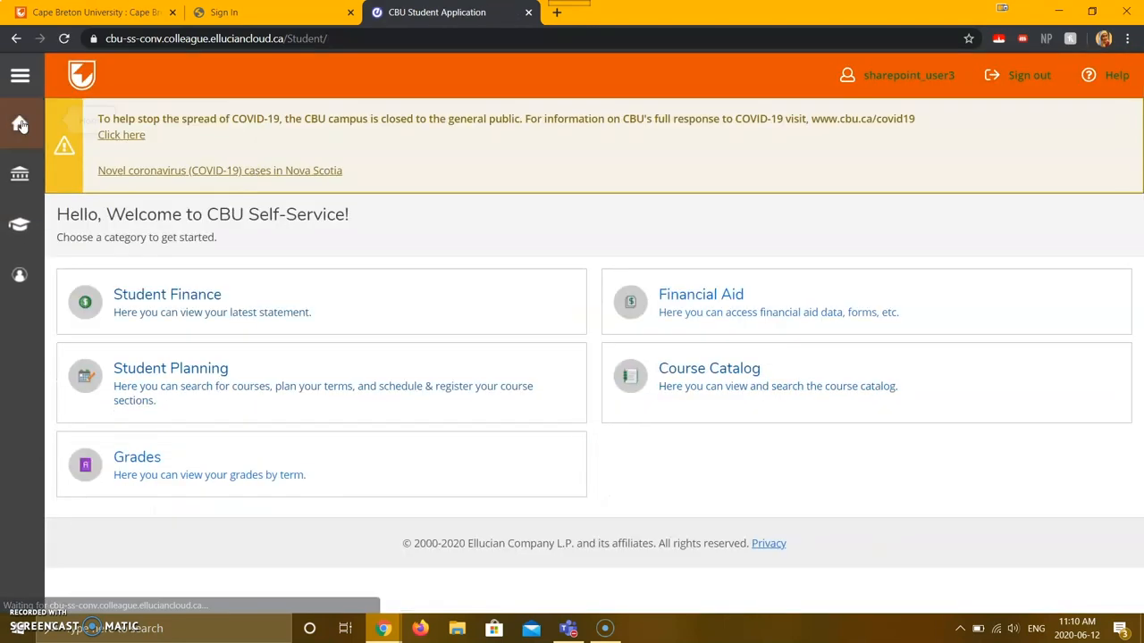